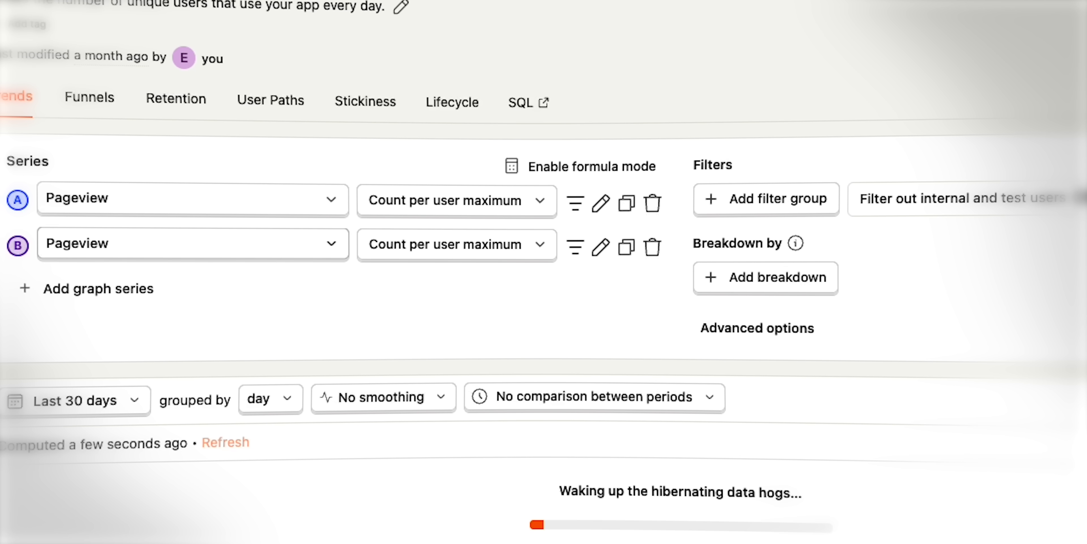
Ask Max for users who added an element, grouped by a property
{"action": "left_click", "coordinate": [446, 245]}
{"action": "type", "text": "number of users who added an"}
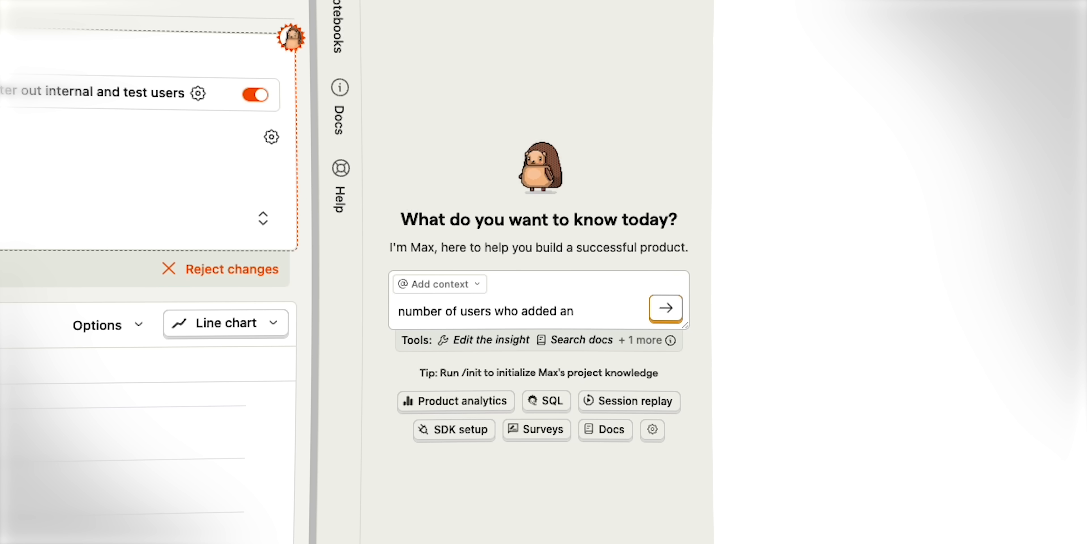
{"action": "type", "text": "element grouped by their"}
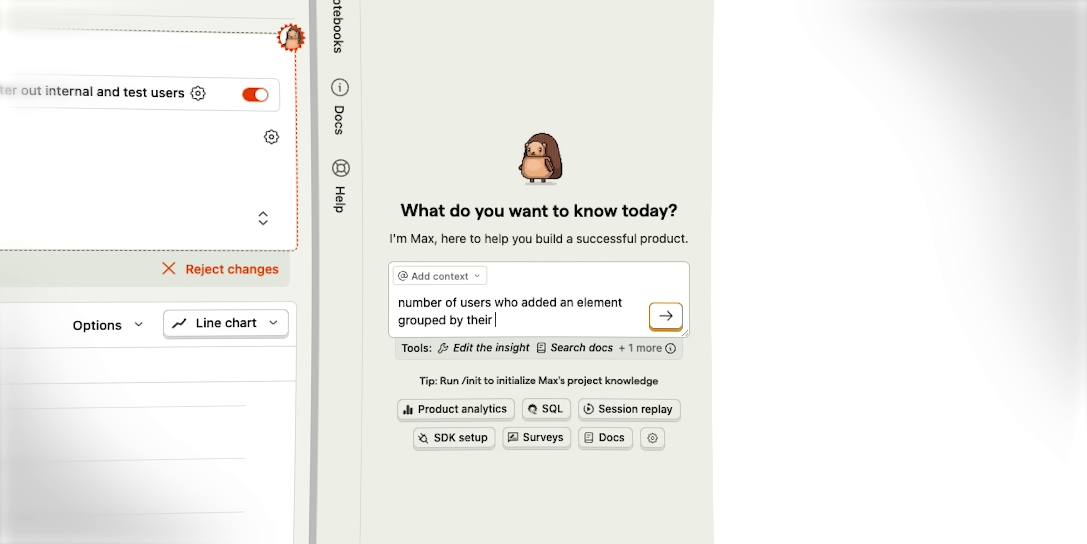
{"action": "left_click", "coordinate": [666, 316]}
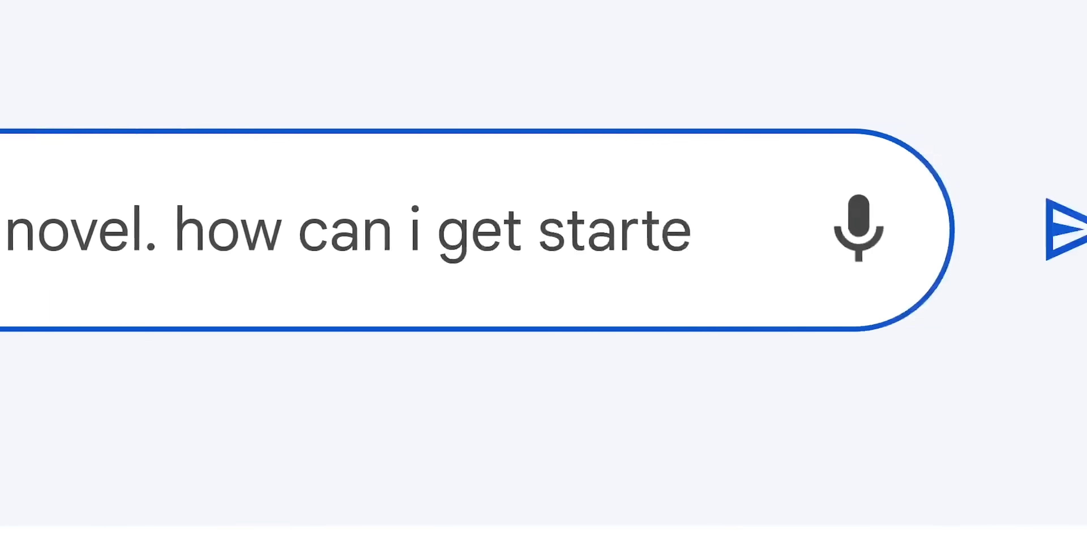
Ask the prompt bar for help getting started on a novel
{"action": "left_click", "coordinate": [1065, 232]}
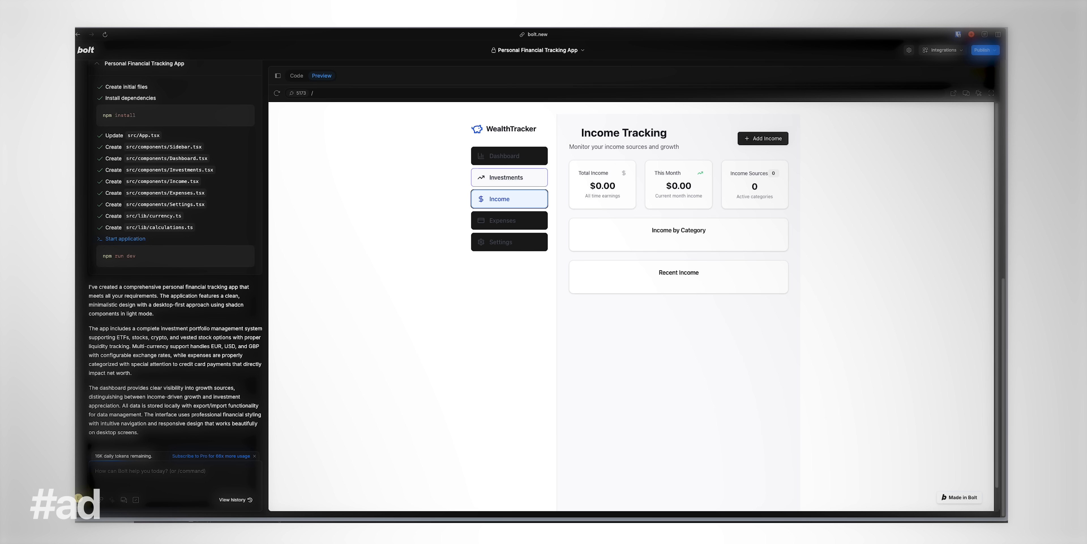
Have Bolt make WealthTracker dark mode with top tabs navigation, then check the Settings tab
{"action": "type", "text": "change the design to make it dark mode and use top"}
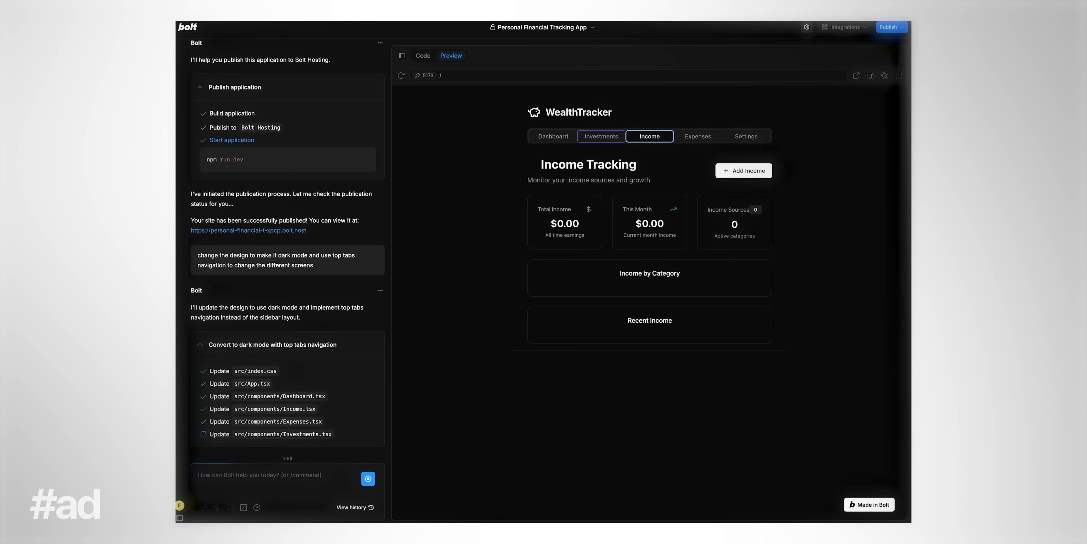
{"action": "left_click", "coordinate": [698, 136]}
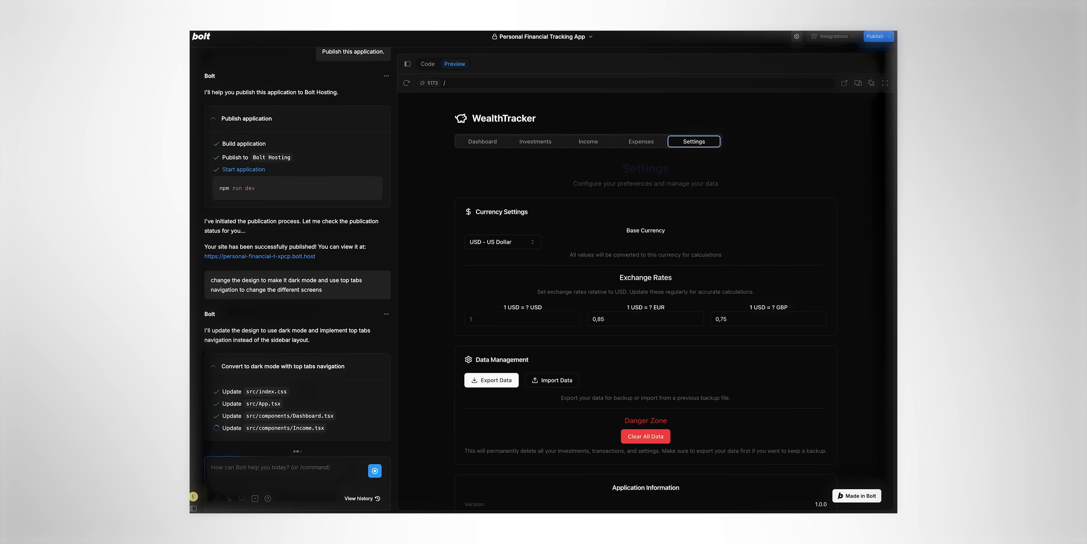
{"action": "left_click", "coordinate": [483, 141]}
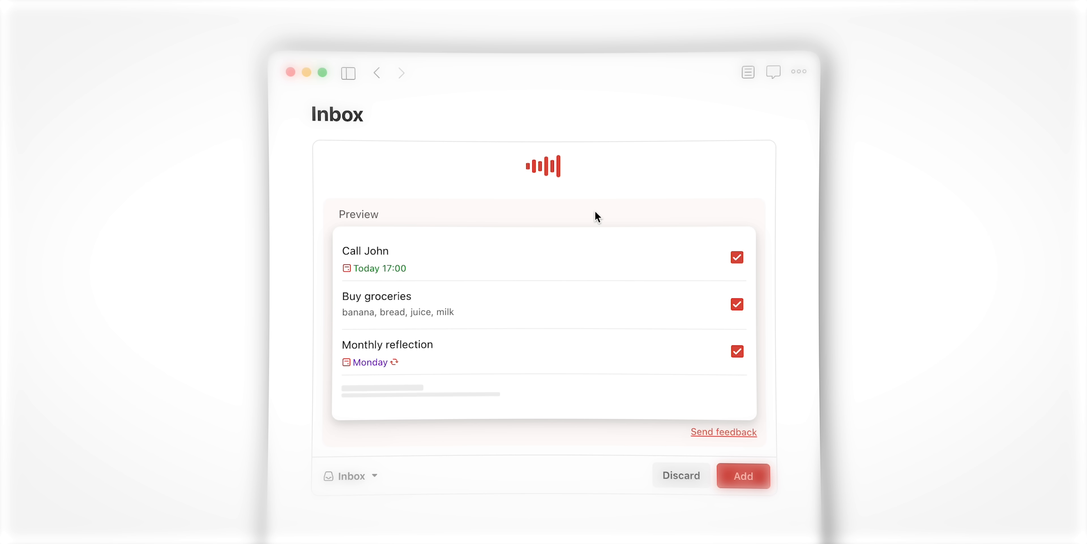
Add the three Ramble-previewed tasks (call, groceries, monthly reflection) to the Inbox
{"action": "left_click", "coordinate": [744, 476]}
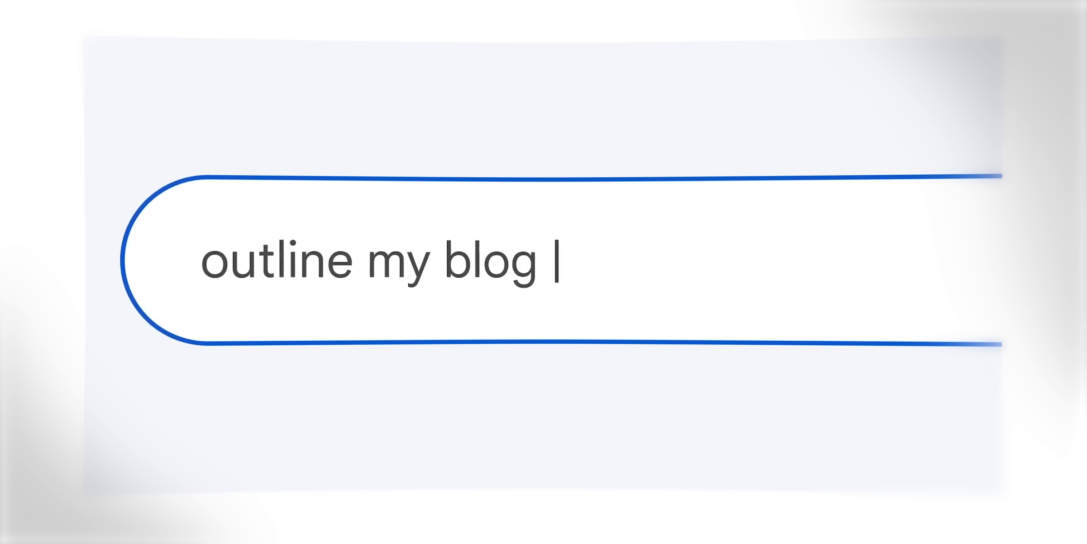
Submit the 'outline my blog' request in the prompt bar
{"action": "key", "text": "Enter"}
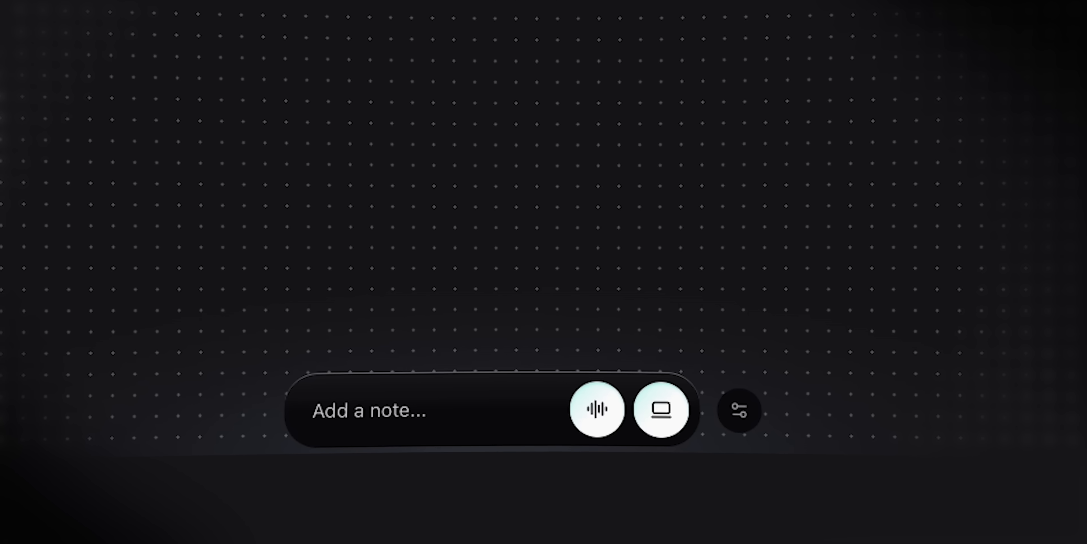
Start a spoken ramble, then begin a 'what…' question about the marked VRCL chart range
{"action": "left_click", "coordinate": [597, 412]}
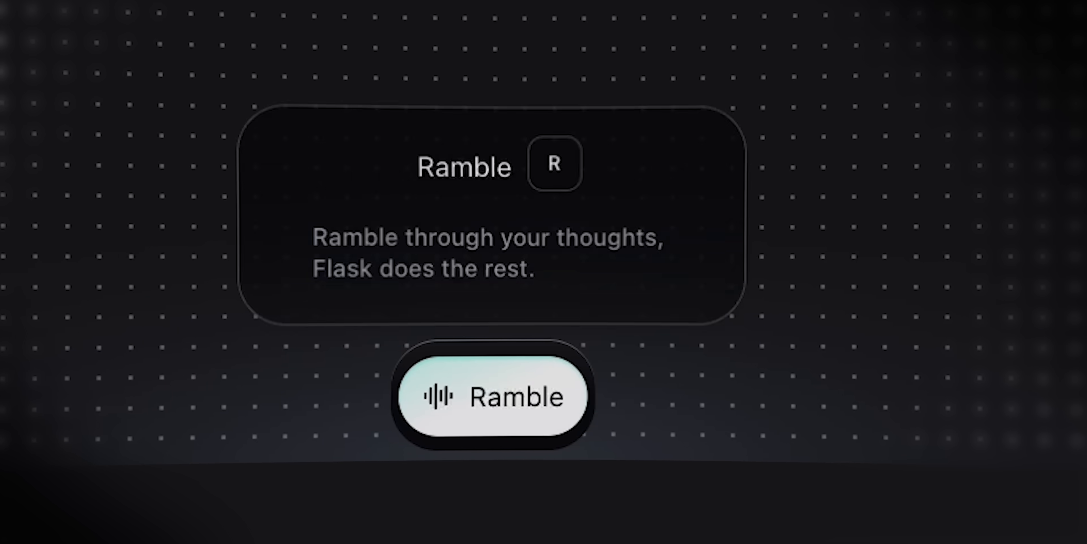
{"action": "left_click", "coordinate": [493, 396]}
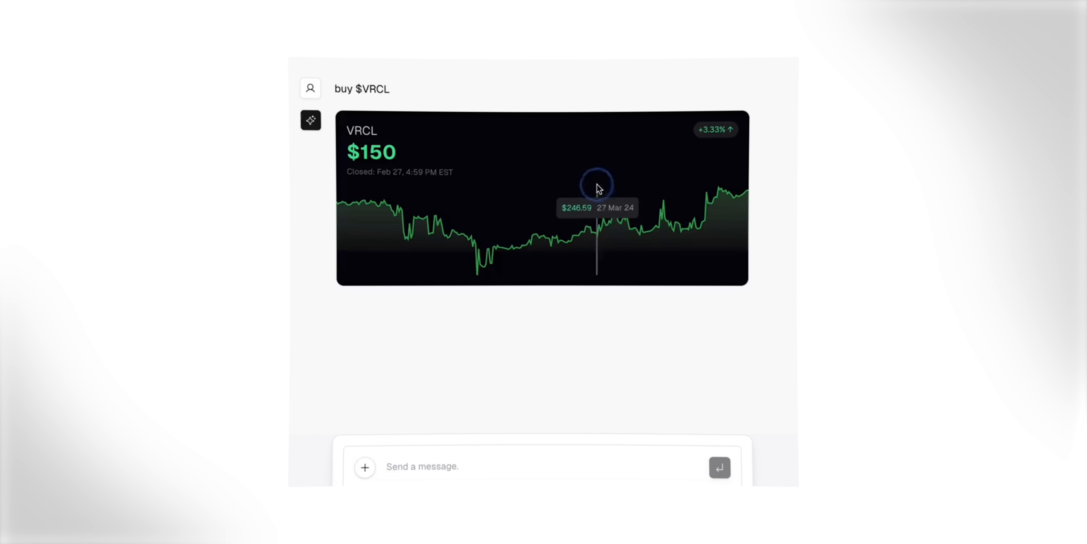
{"action": "type", "text": "what"}
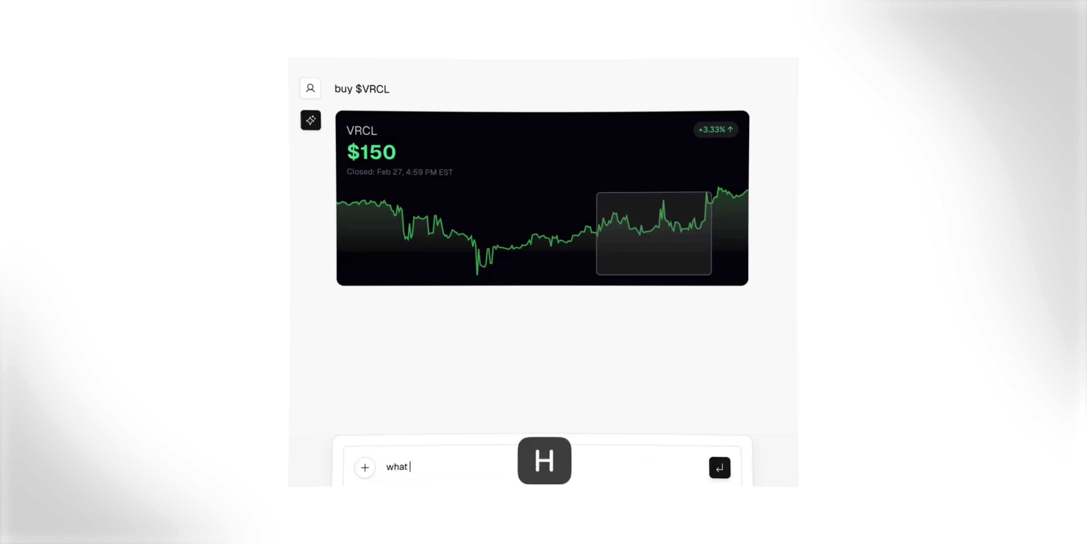